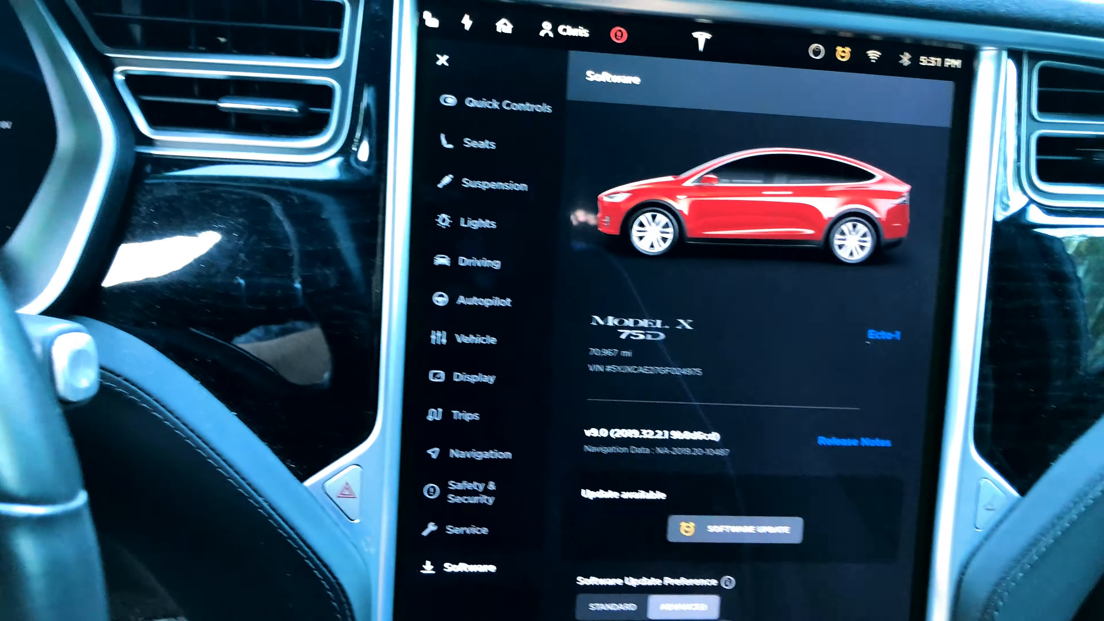
Step: Bring up the Version 10.0 release notes showing Smart Summon and Spotify
left_click(734, 529)
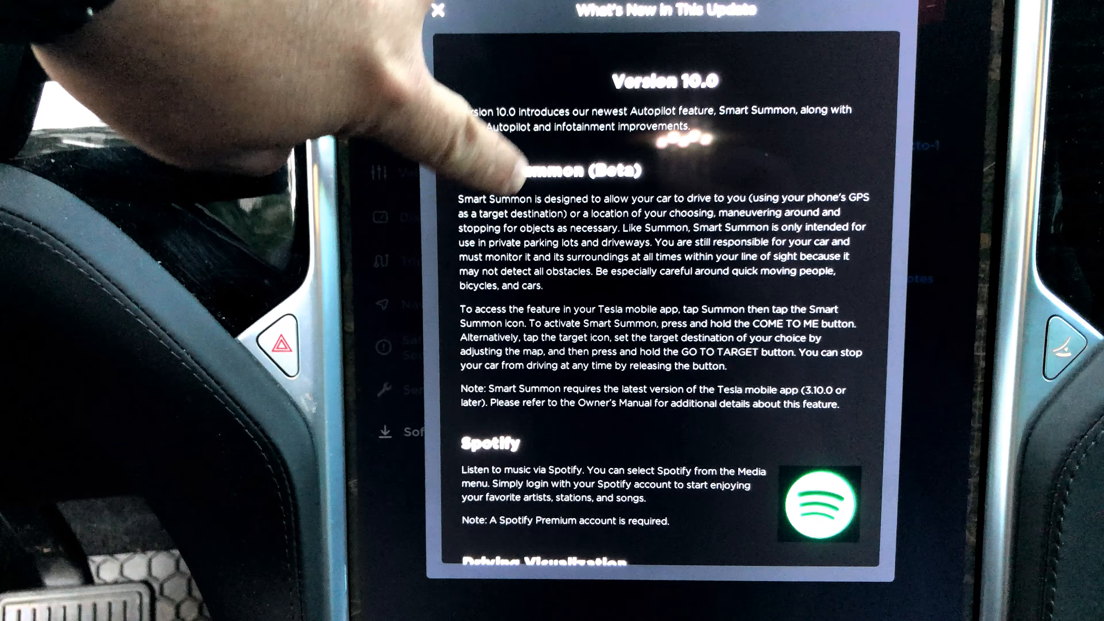
Step: Scroll the notes past Spotify, Driving Visualization and Automatic Lane Change to Feeling Lucky or Hungry
scroll("down", 3)
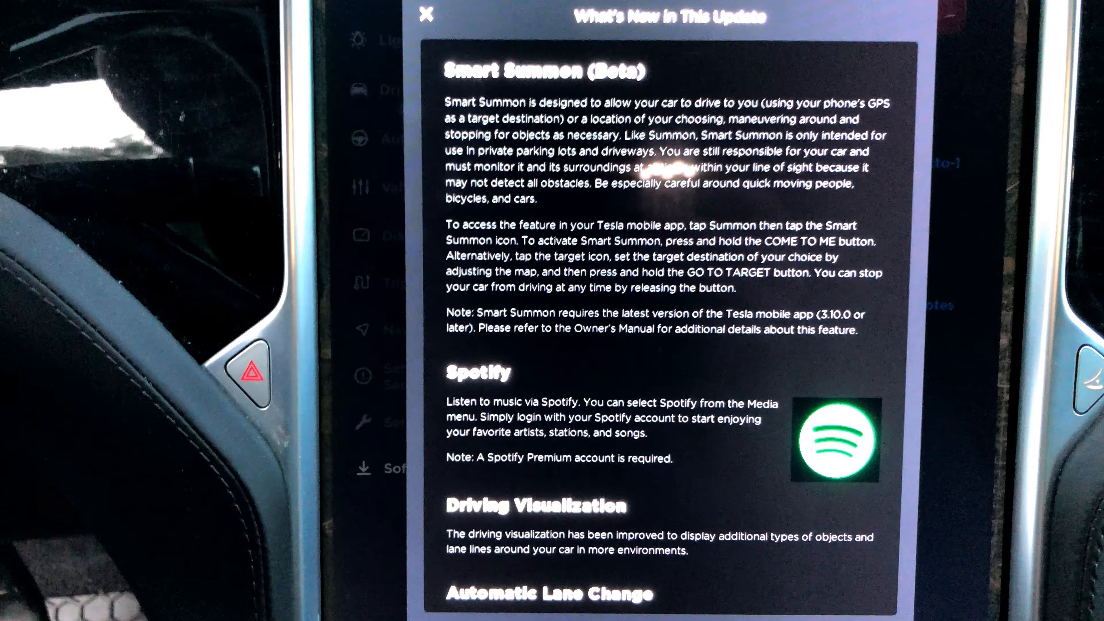
scroll("down", 3)
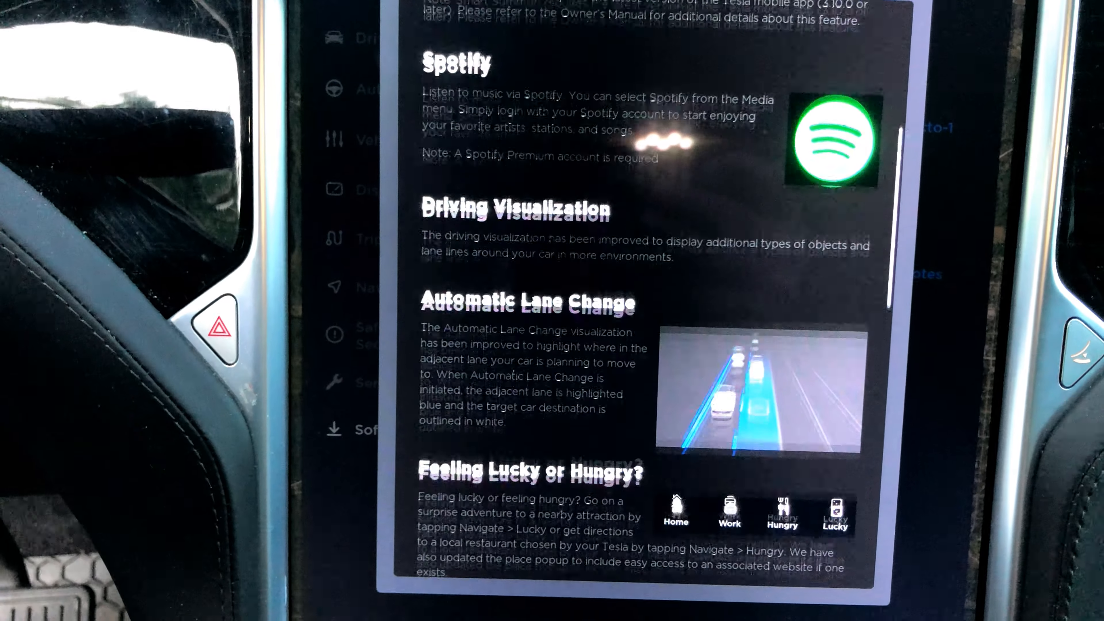
scroll("down", 3)
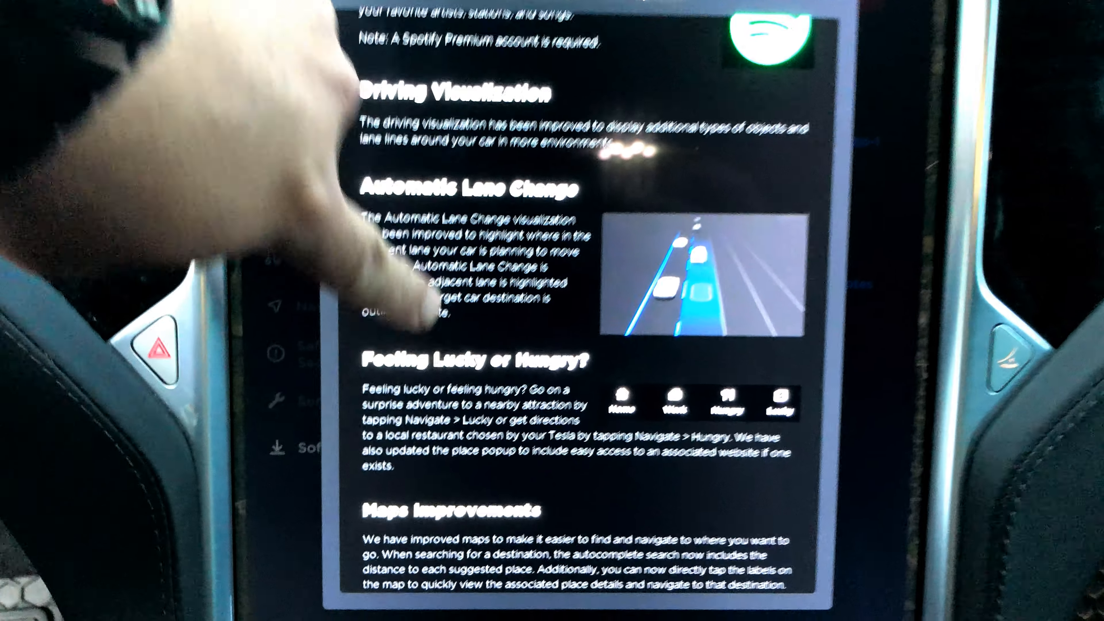
scroll("down", 3)
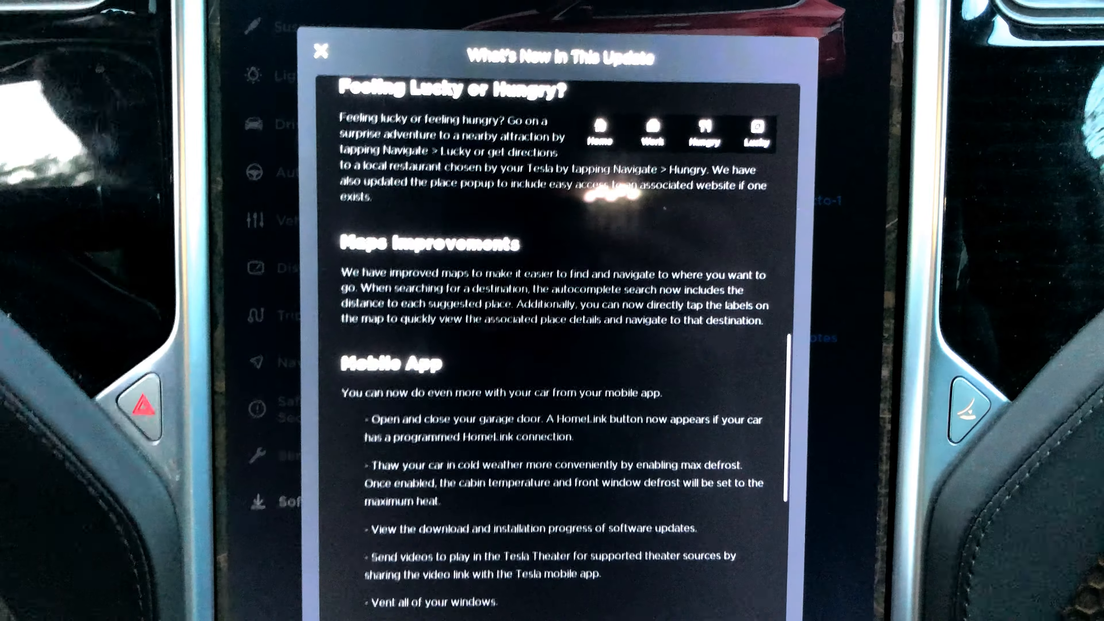
Step: Scroll through Maps Improvements and the Mobile App features down to the start of Joe Mode
scroll("down", 3)
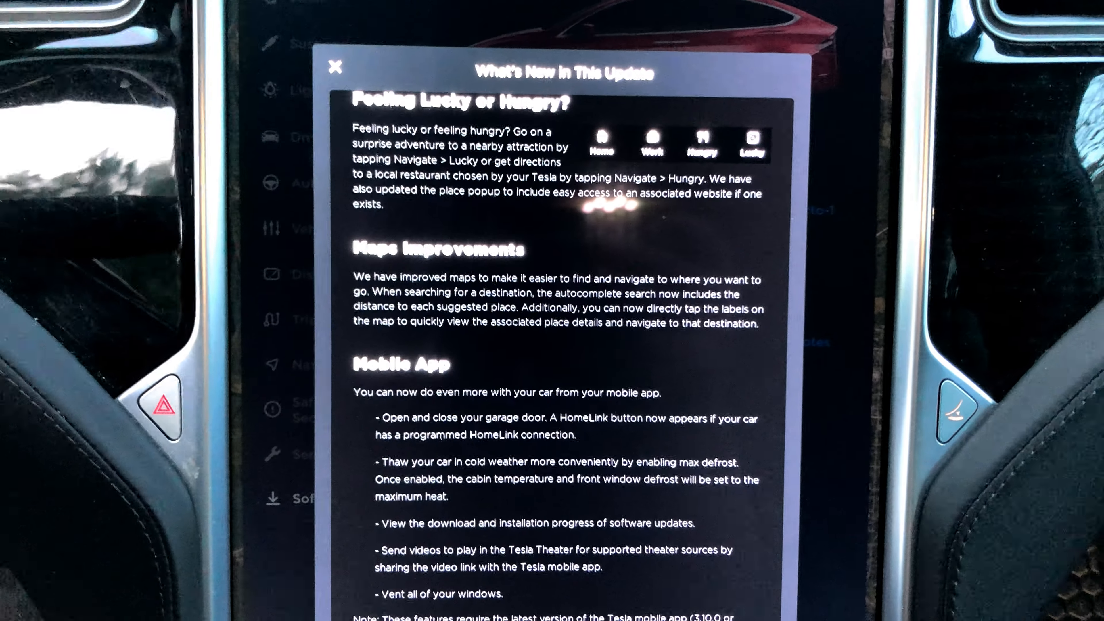
scroll("down", 3)
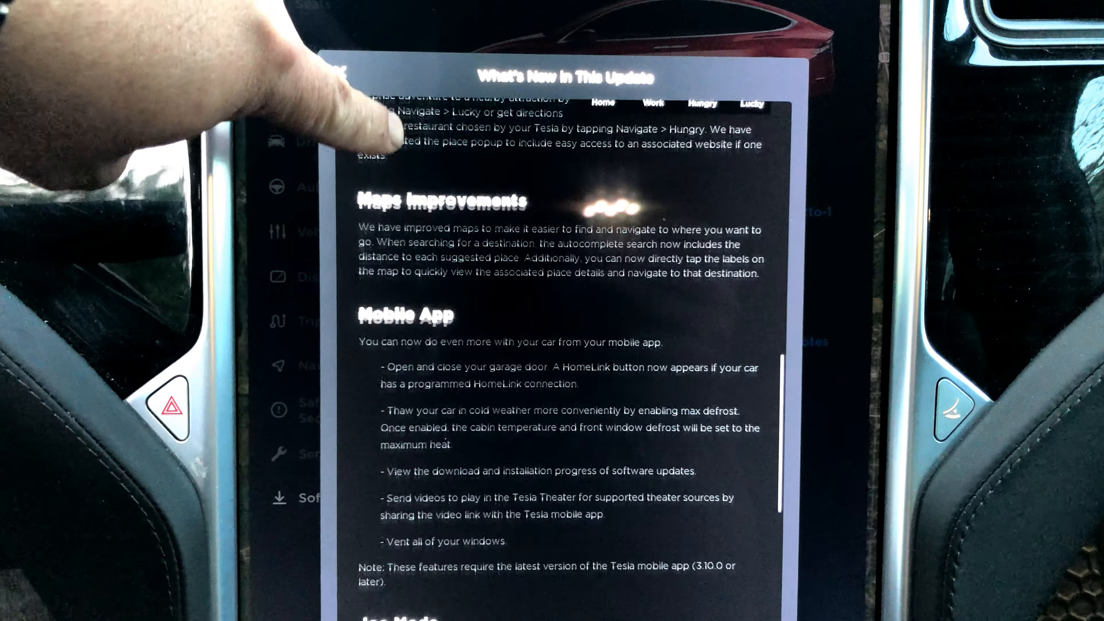
scroll("down", 3)
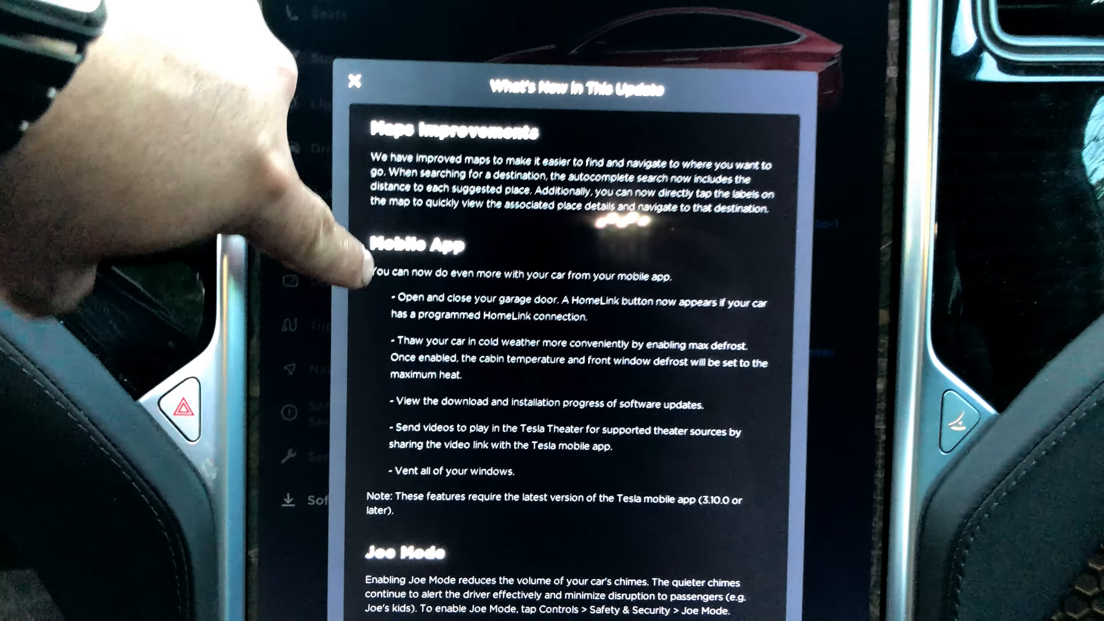
scroll("down", 3)
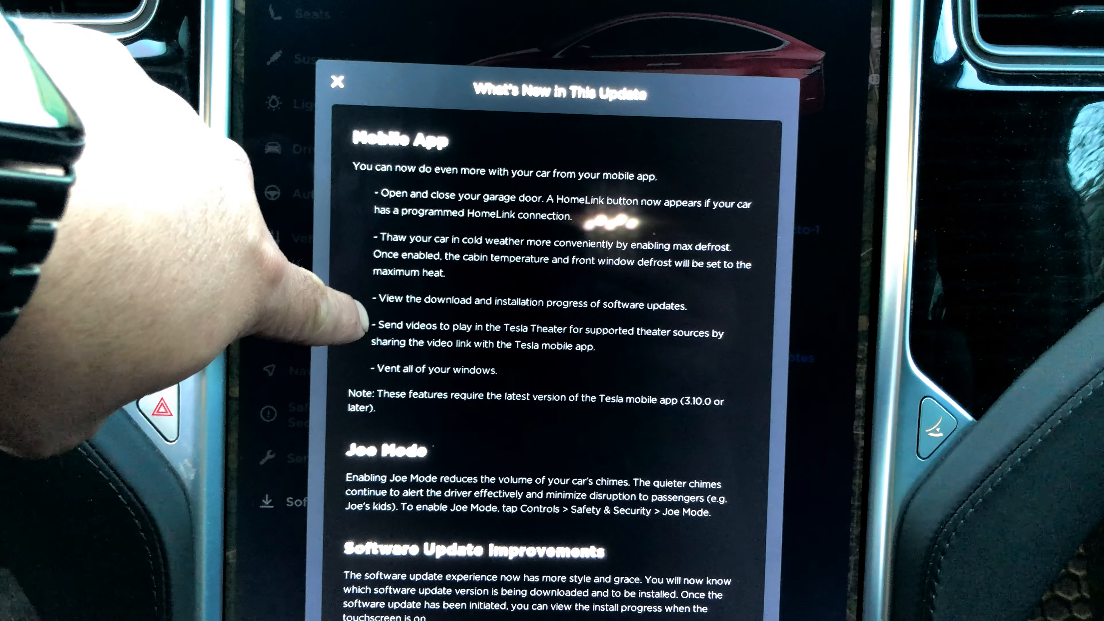
Step: Scroll through Joe Mode and Software Update Improvements to Application Launcher and Driver Profile
scroll("up", 3)
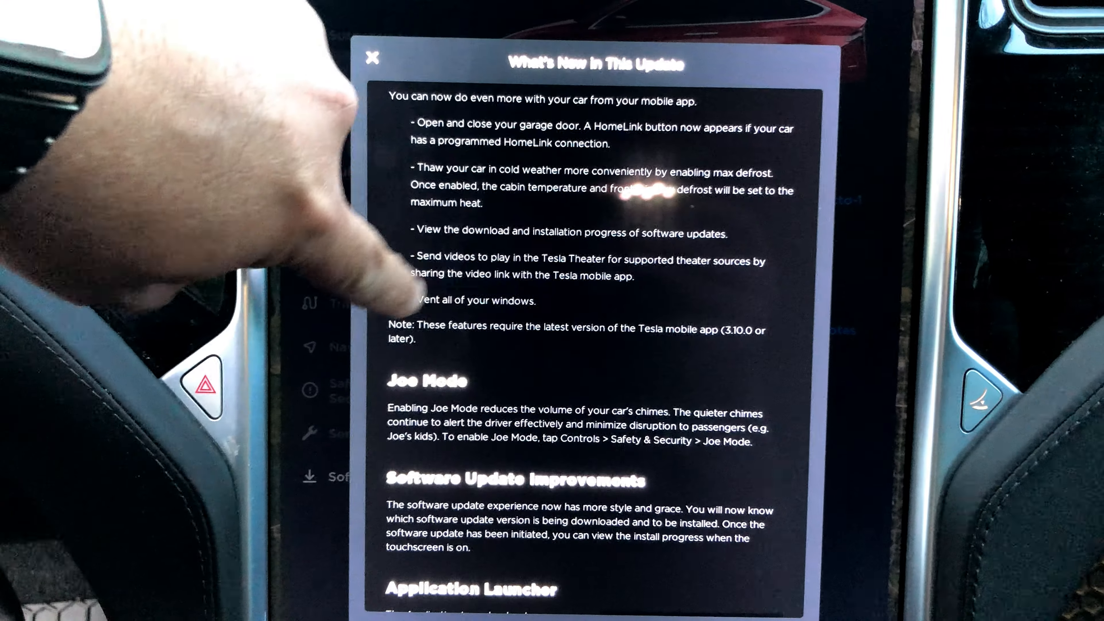
scroll("down", 3)
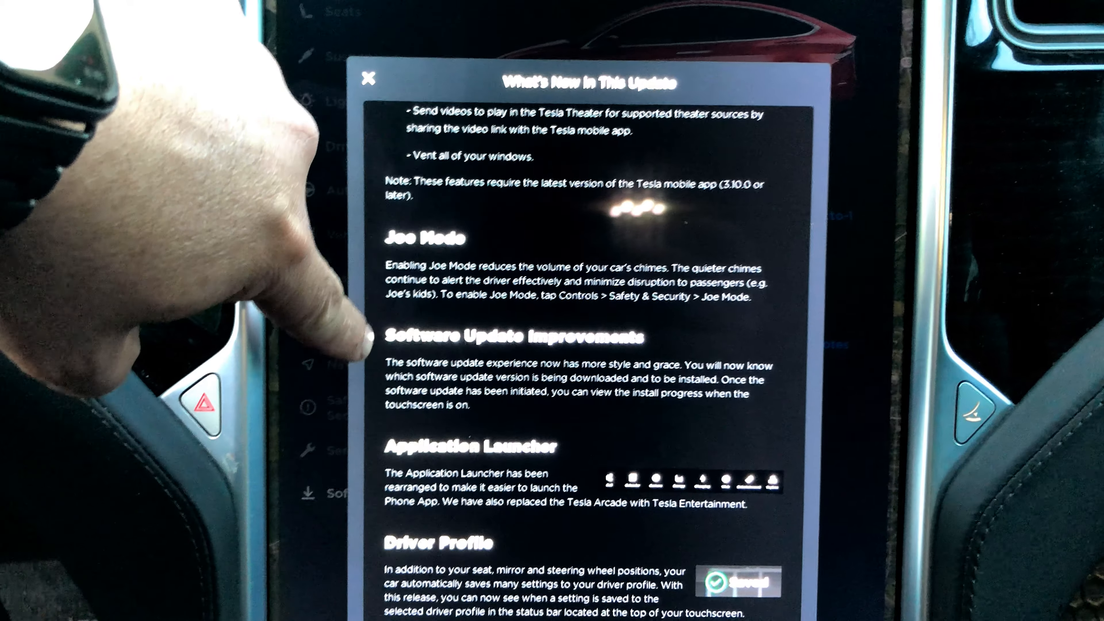
scroll("down", 3)
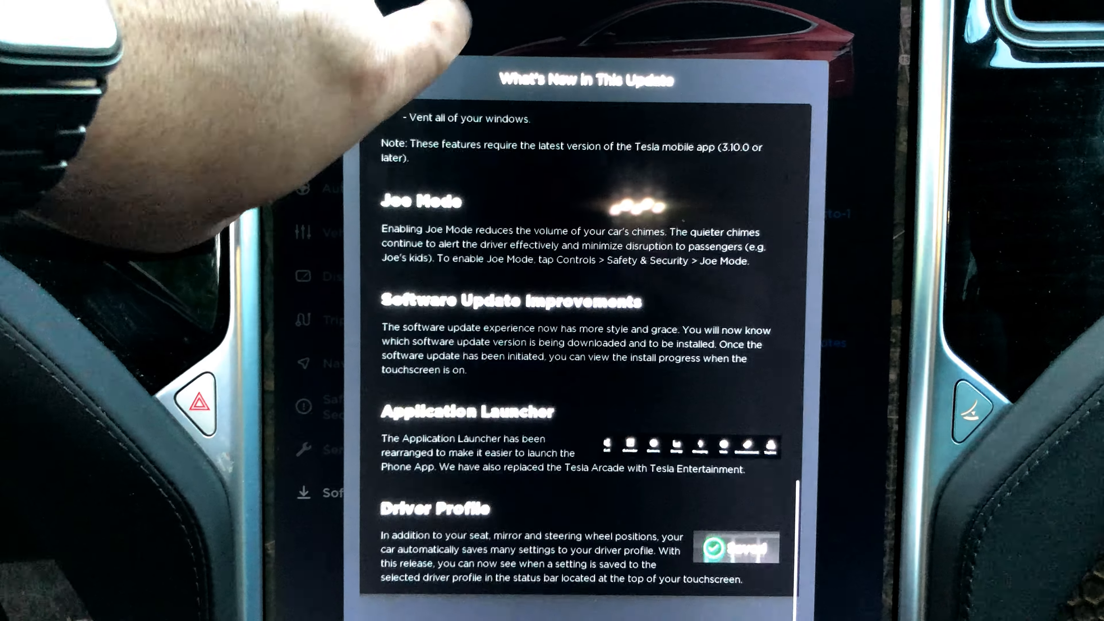
scroll("down", 3)
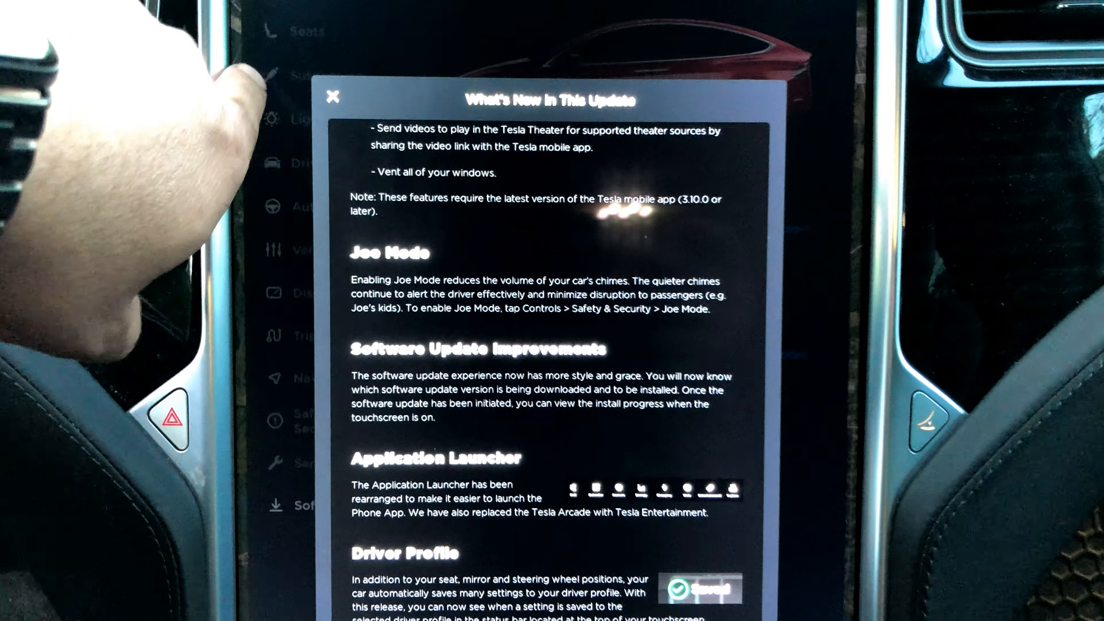
Step: Close the release notes, view the Arcade games collection, then dismiss it to show the media player
left_click(335, 97)
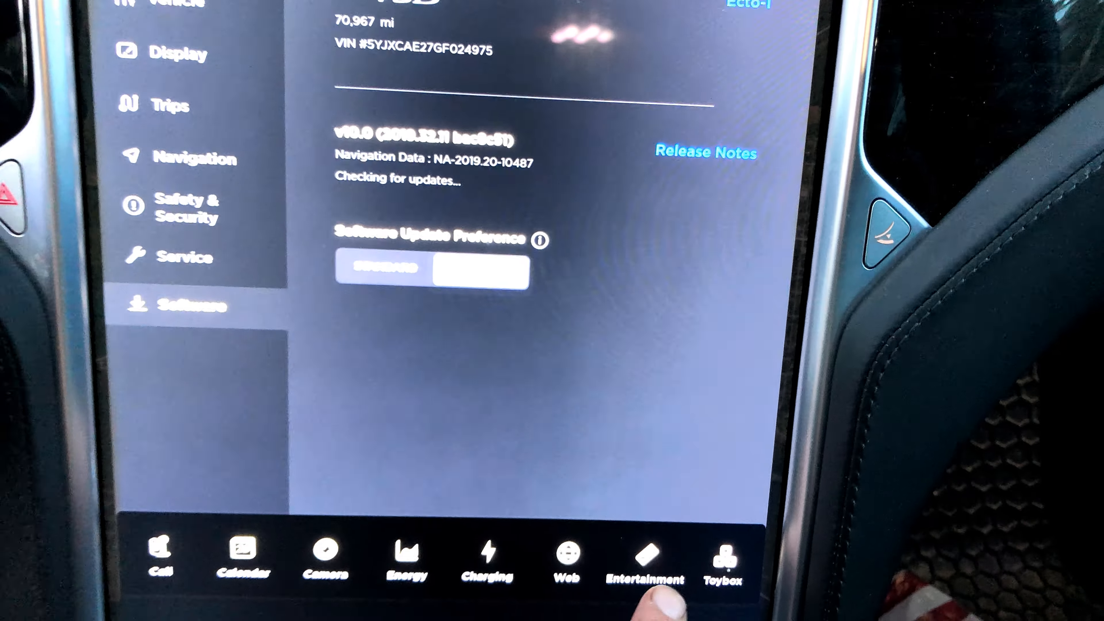
left_click(721, 556)
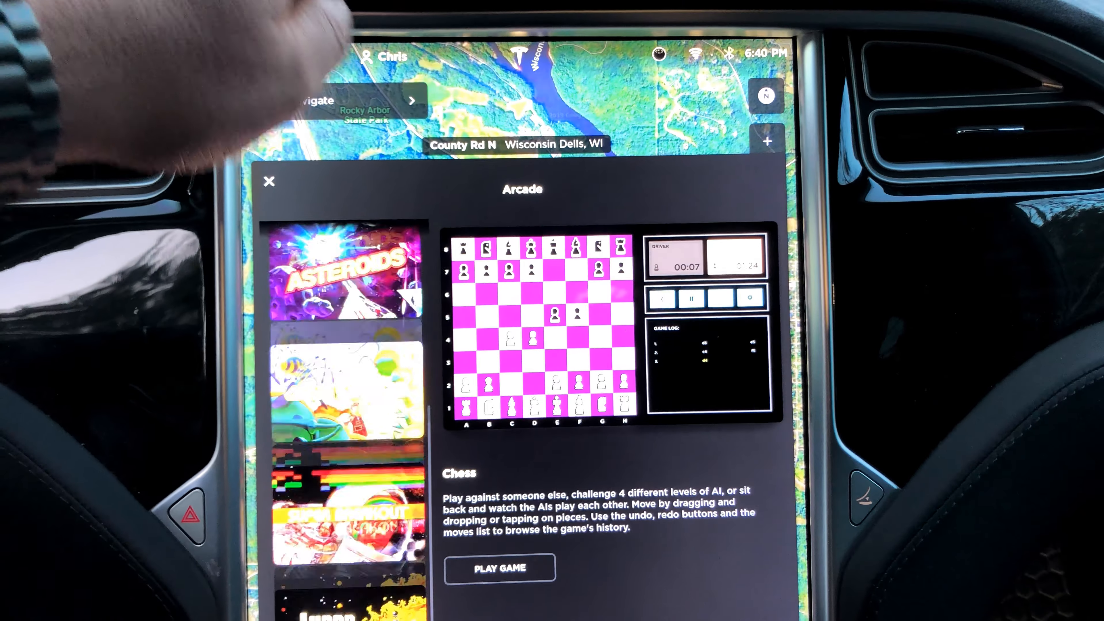
left_click(269, 182)
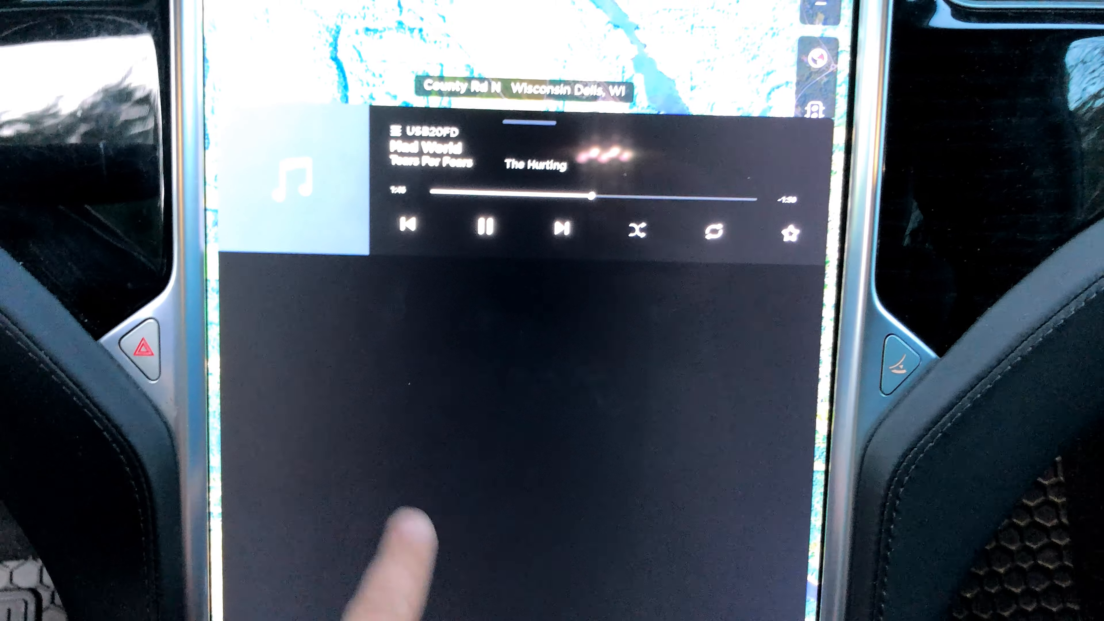
Step: Switch the media source to Streaming, then to TuneIn showing its Favorites and sign-in prompt
left_click(485, 228)
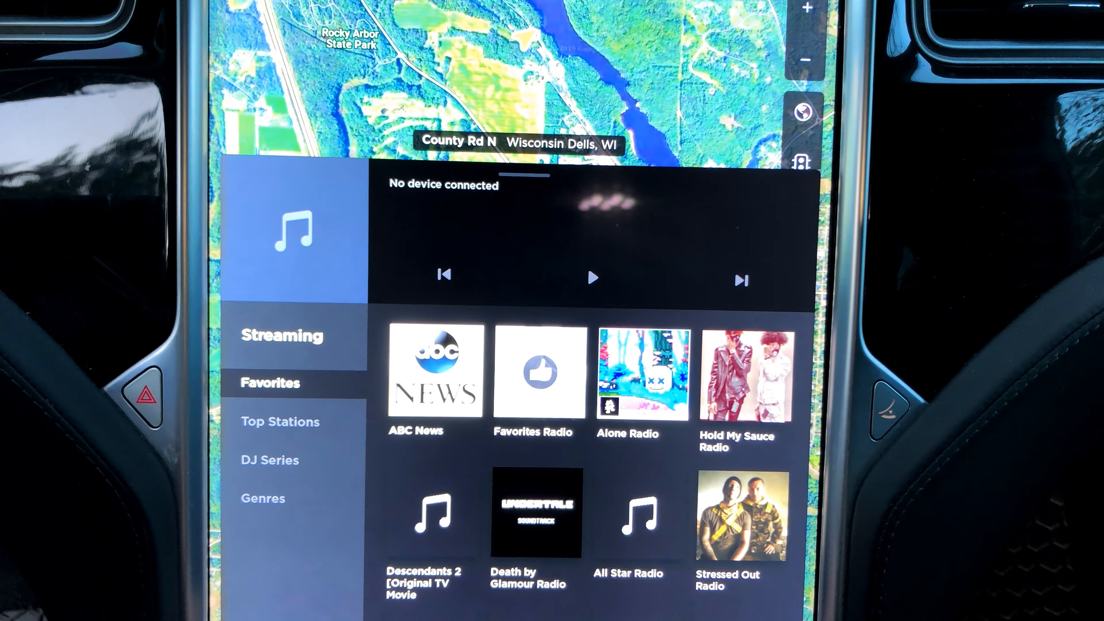
left_click(282, 336)
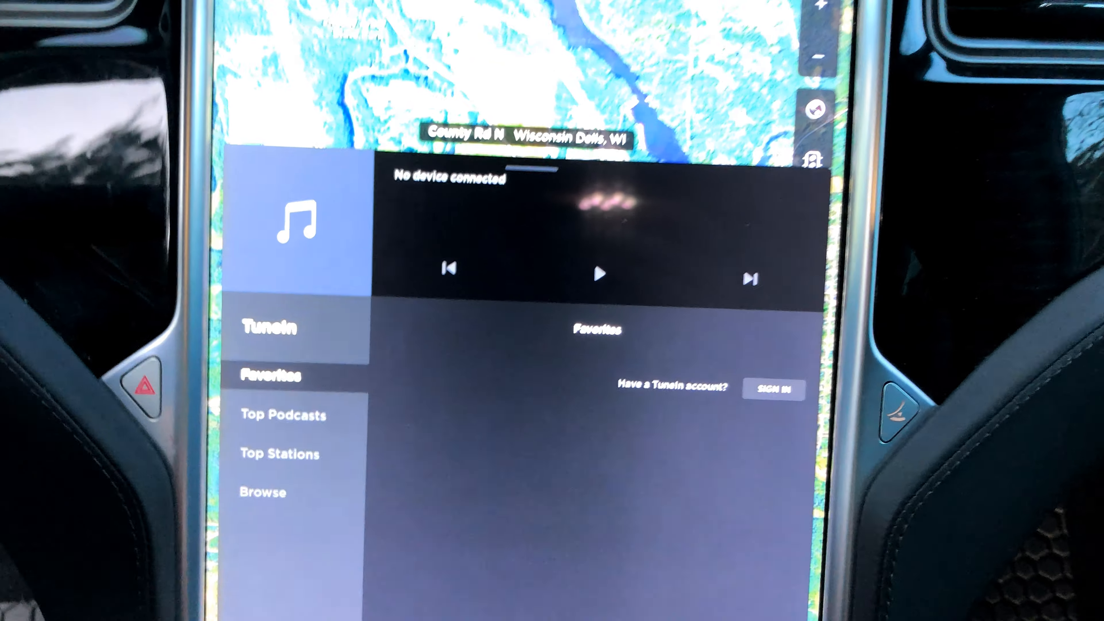